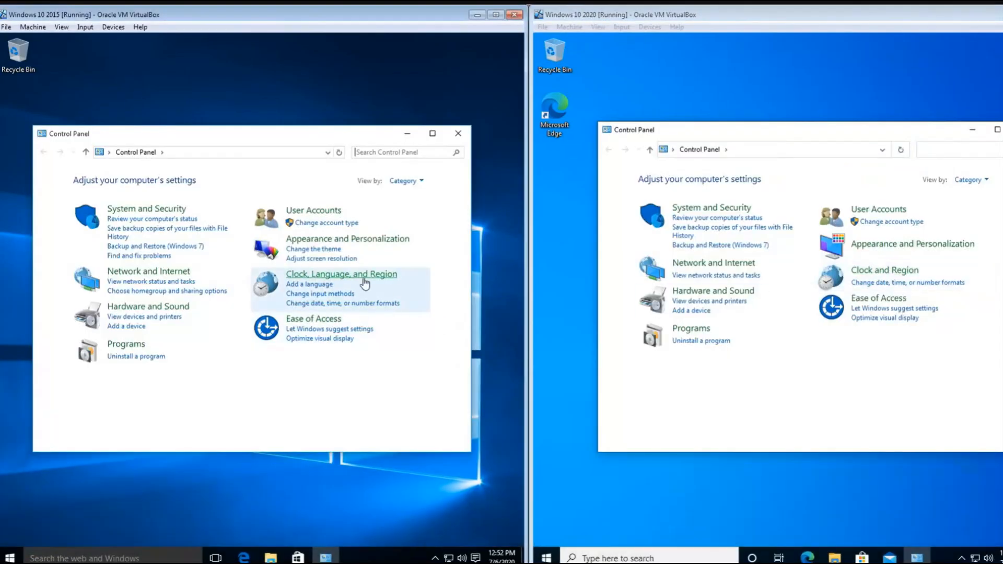
Step: Compare the Windows 10 Start menu with Windows 11 File Explorer, then bring up the Windows 11 Start menu
drag(256, 133, 263, 142)
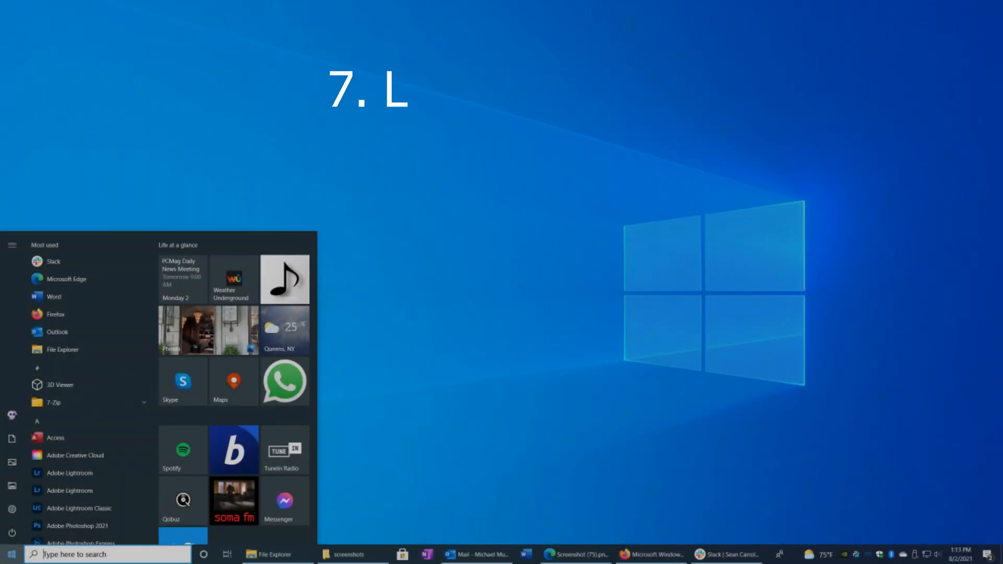
text(ess Cloud things)
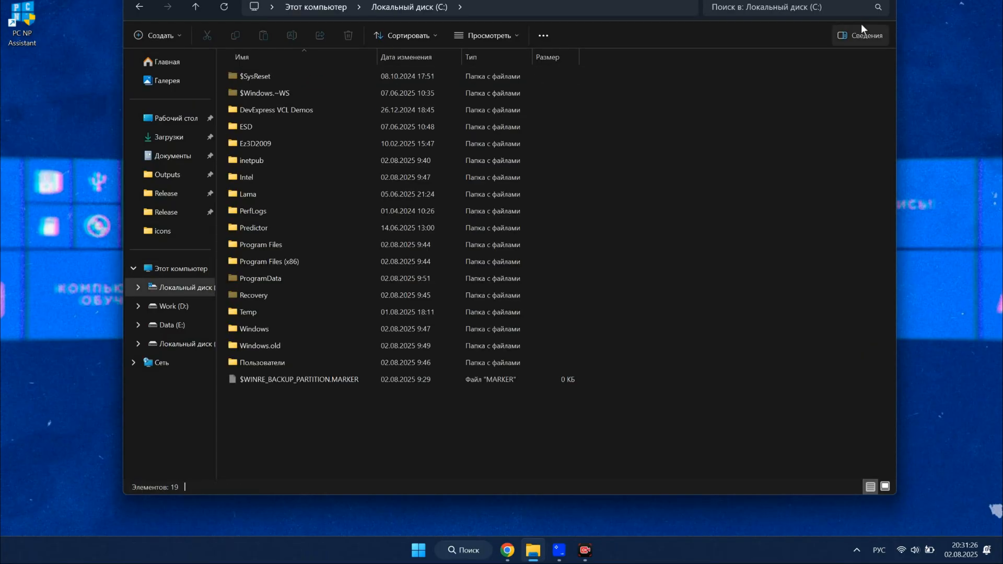
click(861, 35)
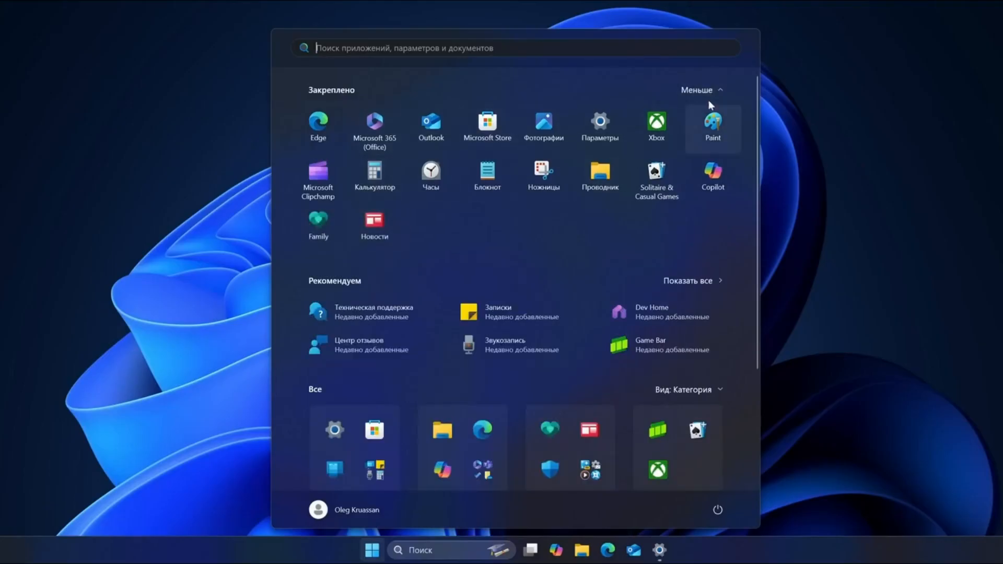
click(691, 90)
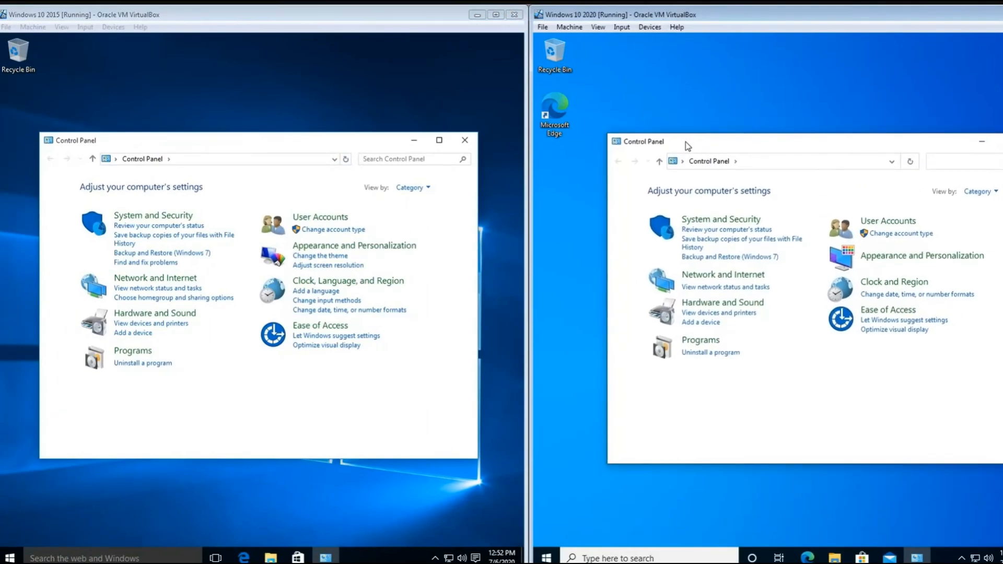
mouse_move(697, 147)
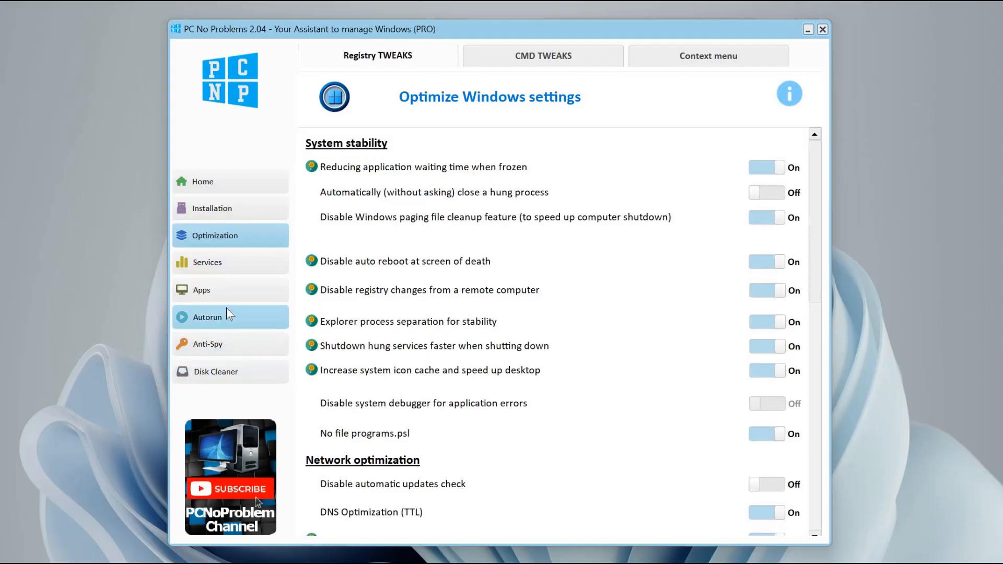
Step: Browse Autorun, Disk Cleaner with its Big Files and Duplicates tabs, then Anti-Spy telemetry
click(208, 316)
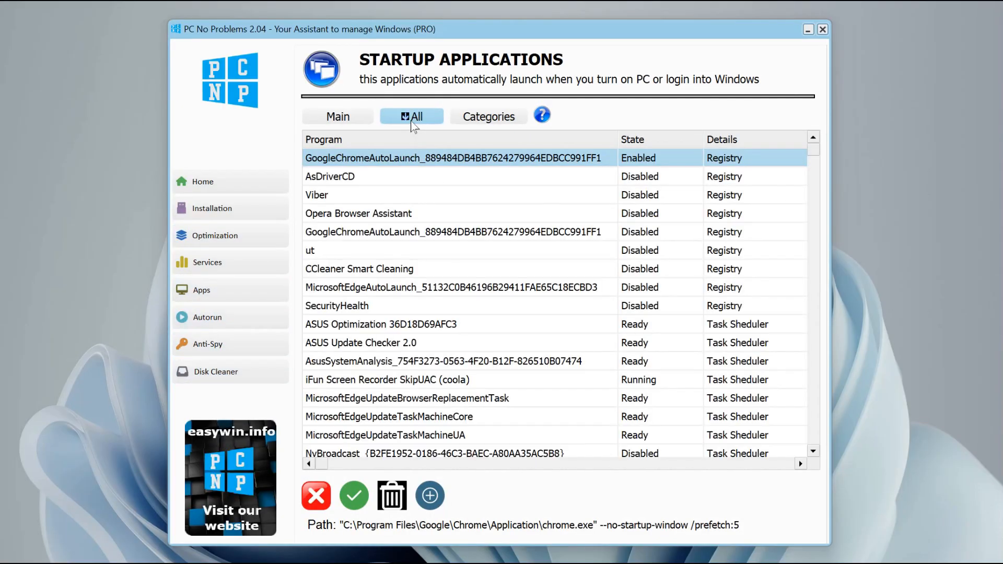
click(216, 371)
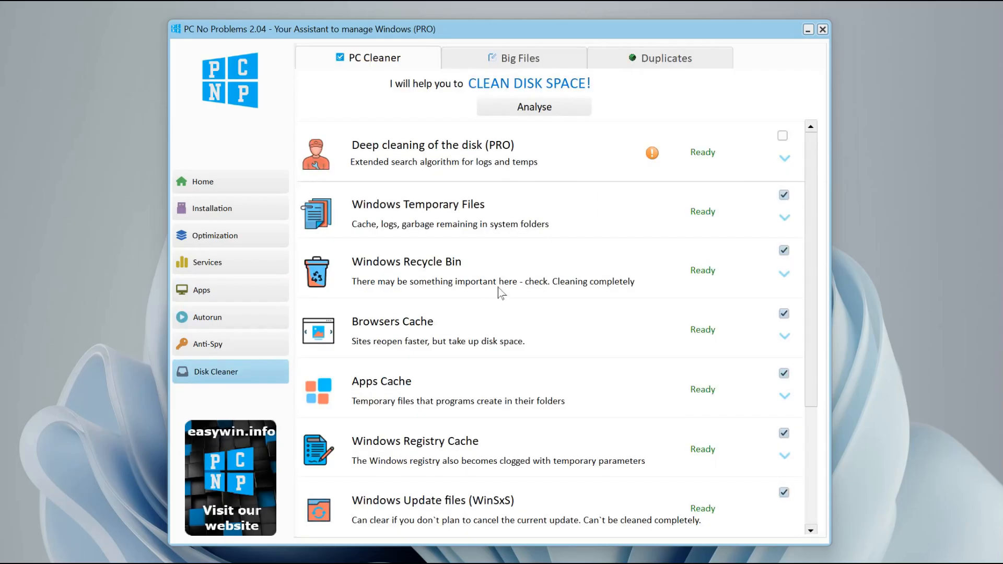
mouse_move(681, 439)
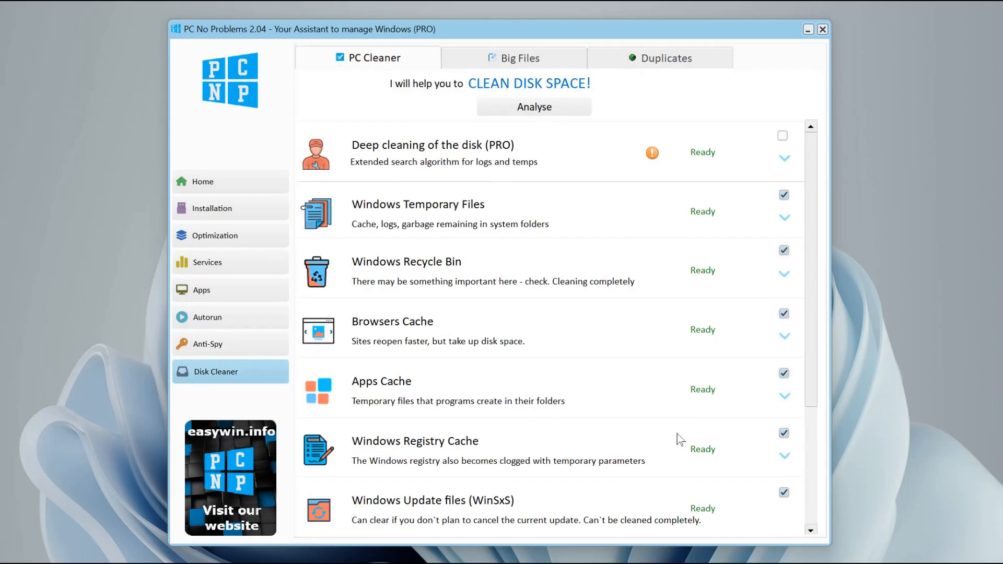
click(514, 58)
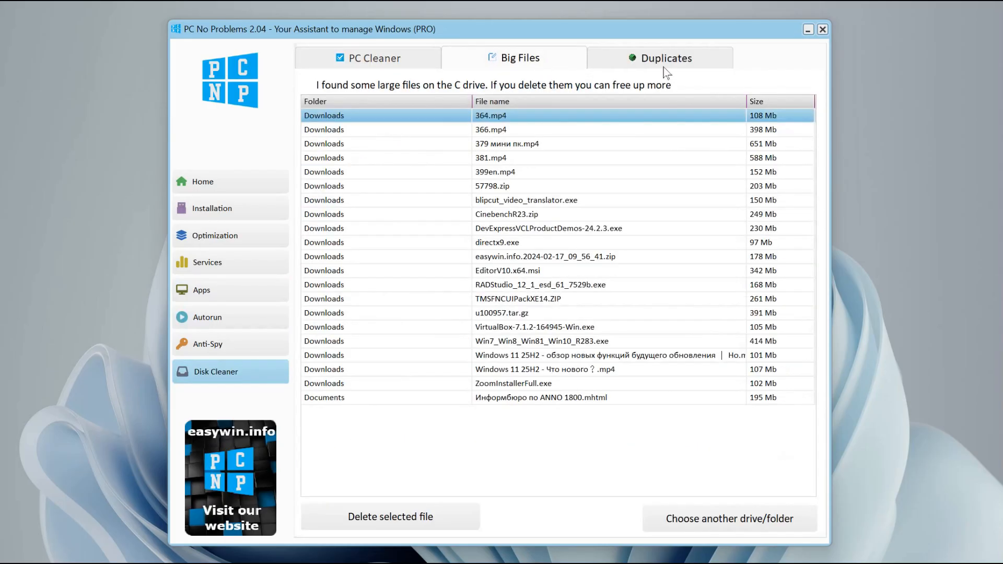
click(667, 58)
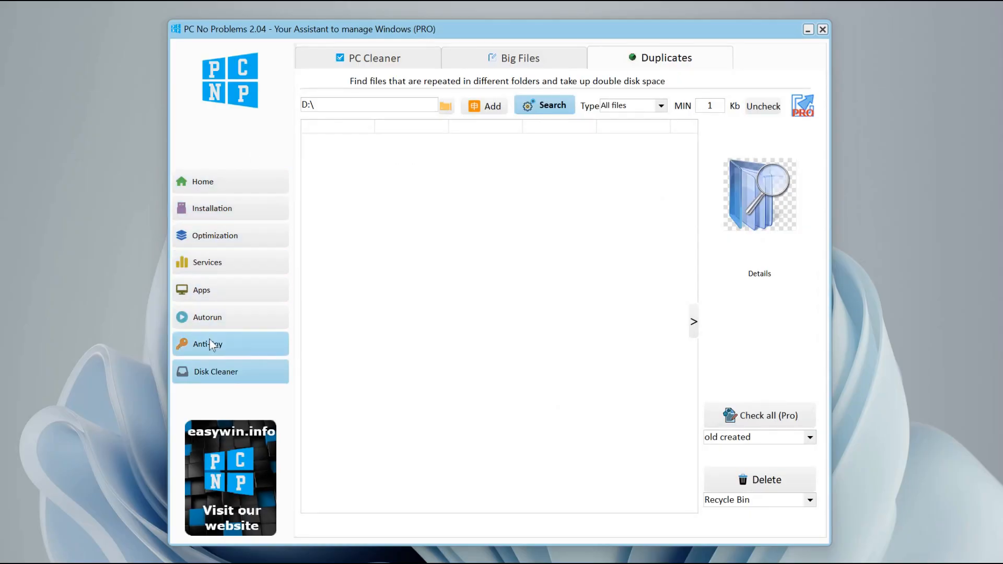
click(207, 344)
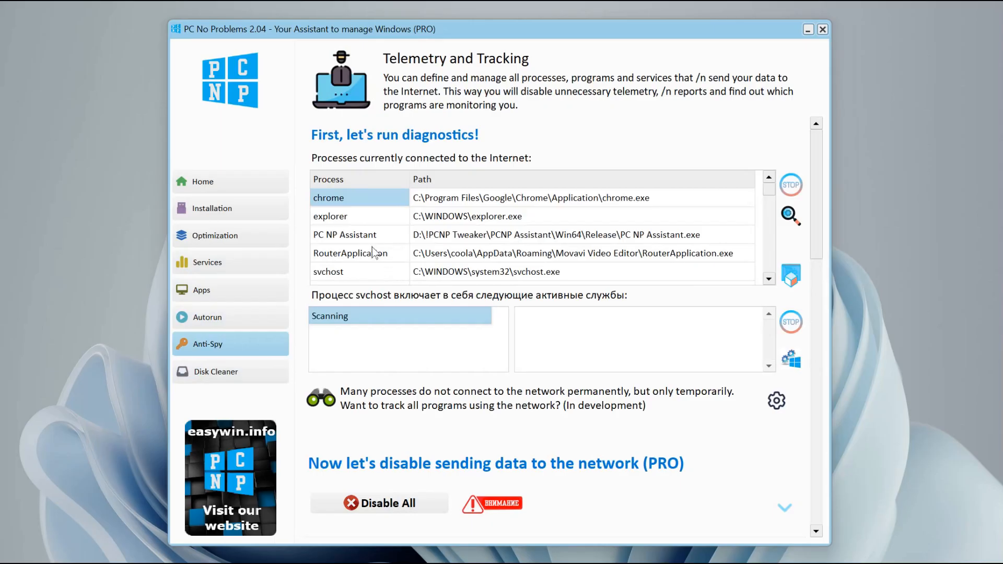
Step: List the services inside svchost and scroll down the Anti-Spy page
click(329, 272)
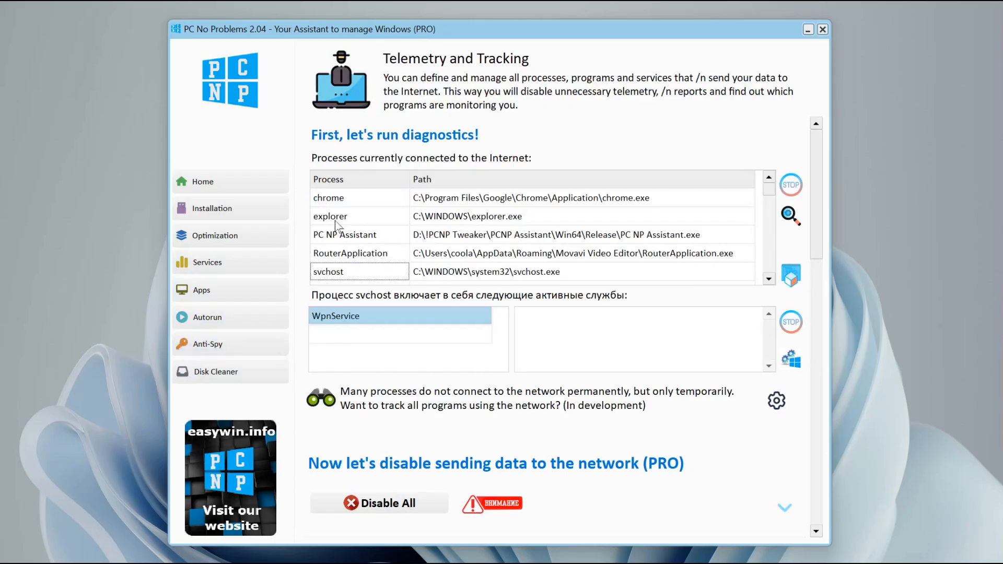
scroll(down, 3)
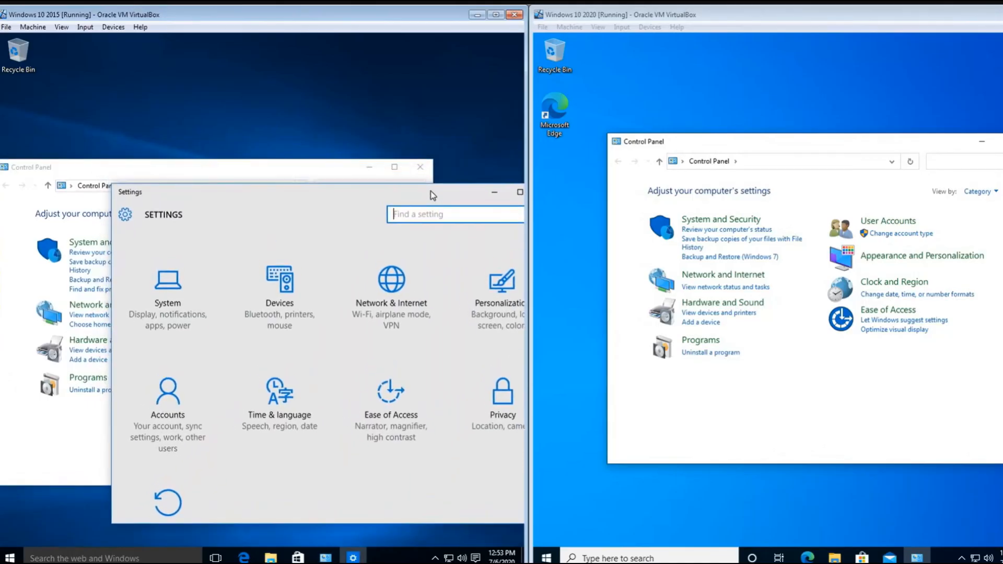
mouse_move(427, 242)
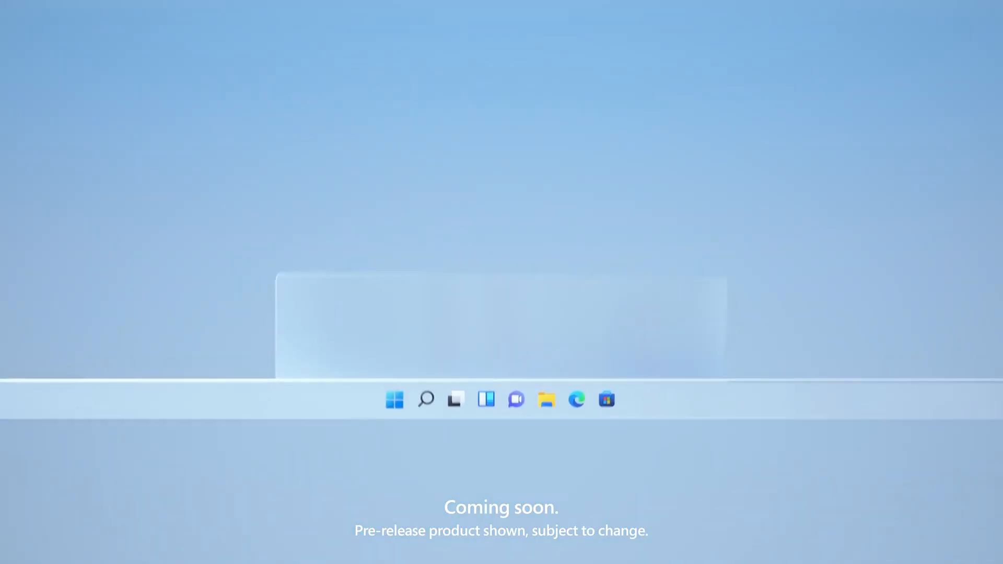
Step: Play the Windows 11 promo from the centred taskbar to the Start menu close-up
click(394, 399)
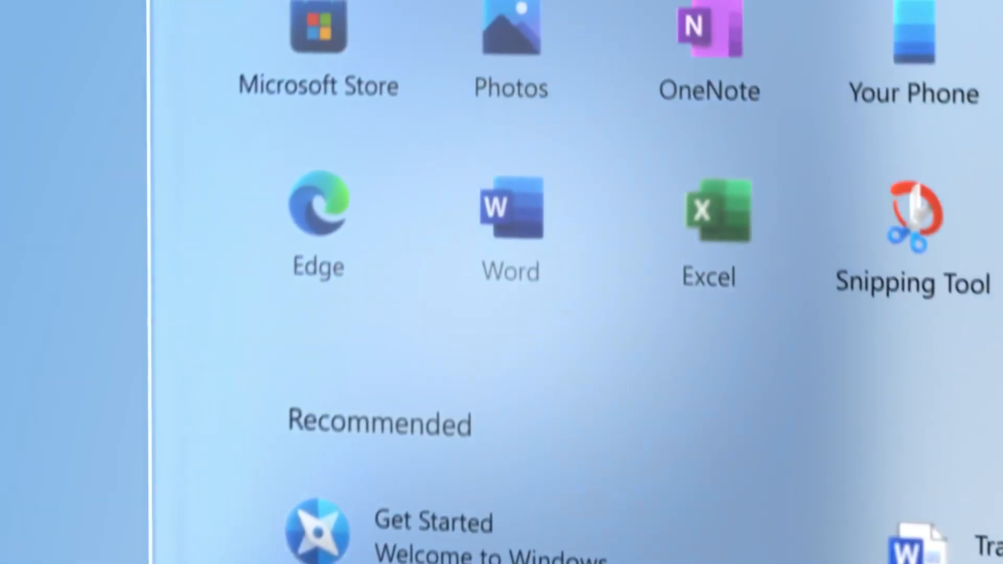